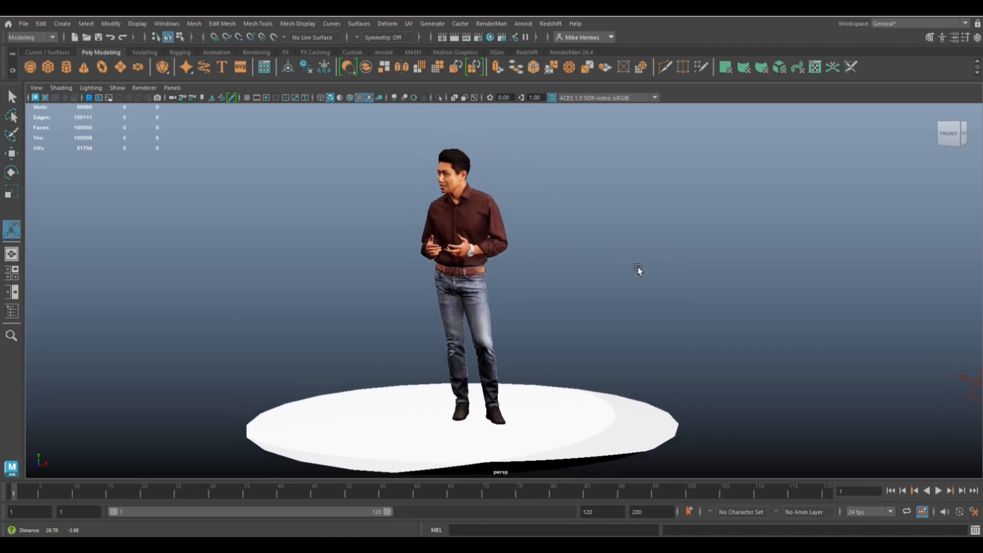
Start a new empty scene, discarding the man figure without saving
drag(637, 270, 687, 293)
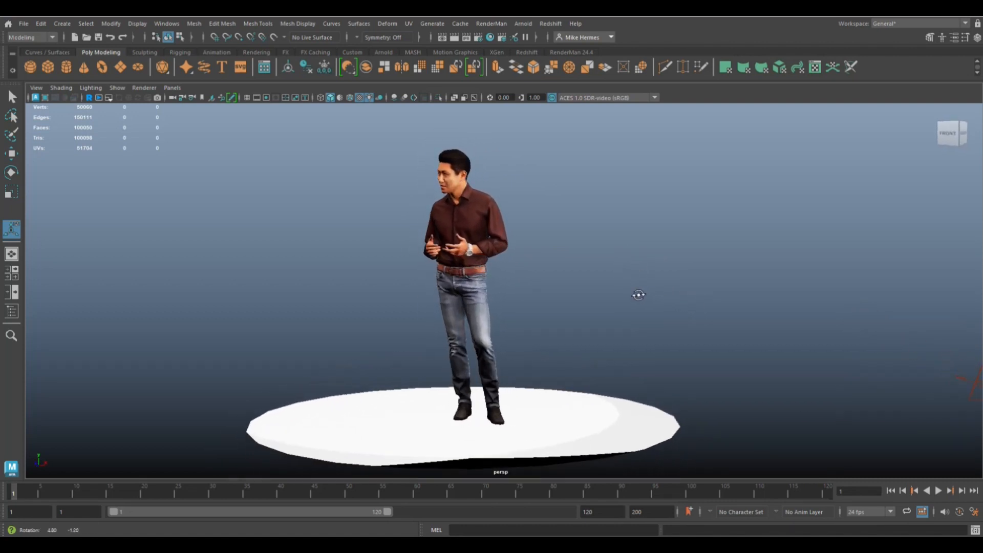
drag(638, 295, 650, 293)
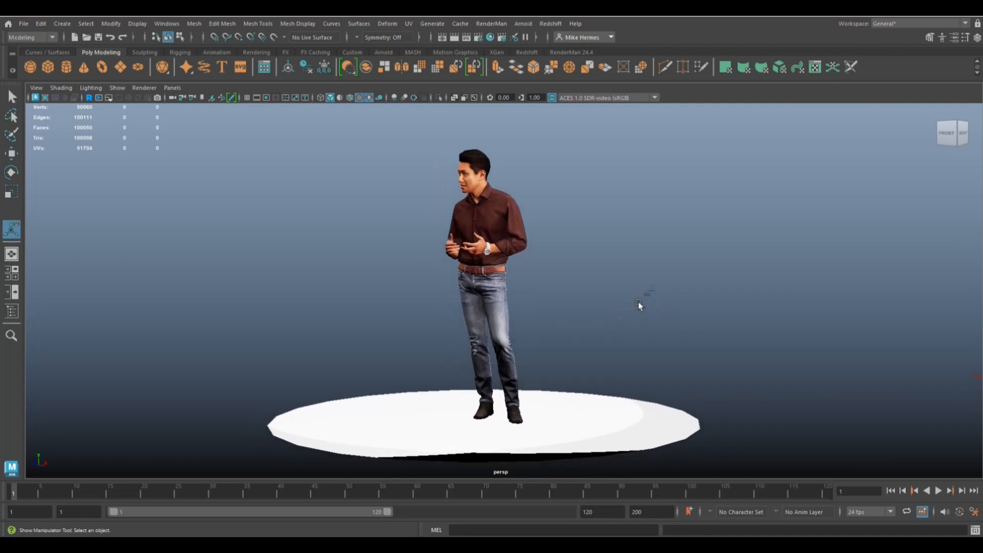
mouse_move(660, 245)
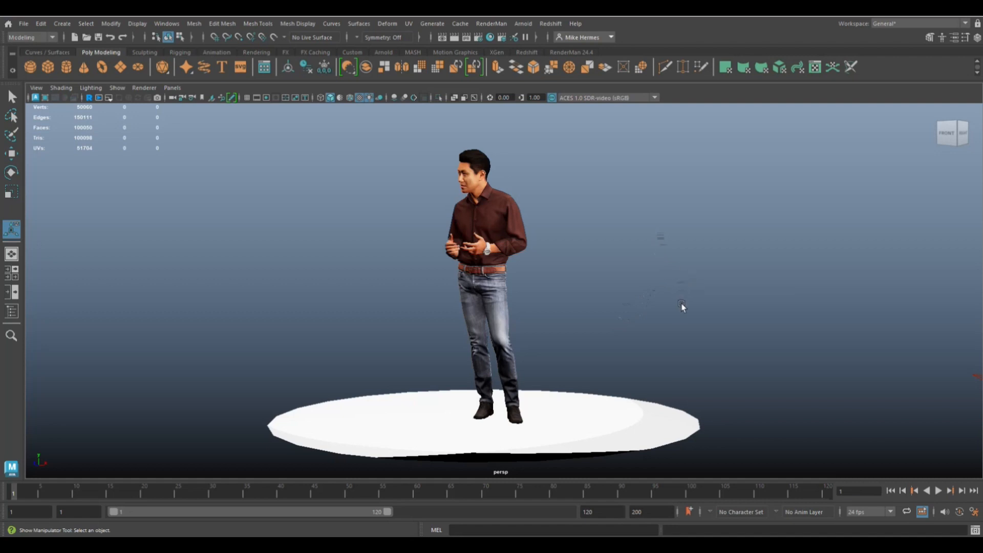
mouse_move(713, 237)
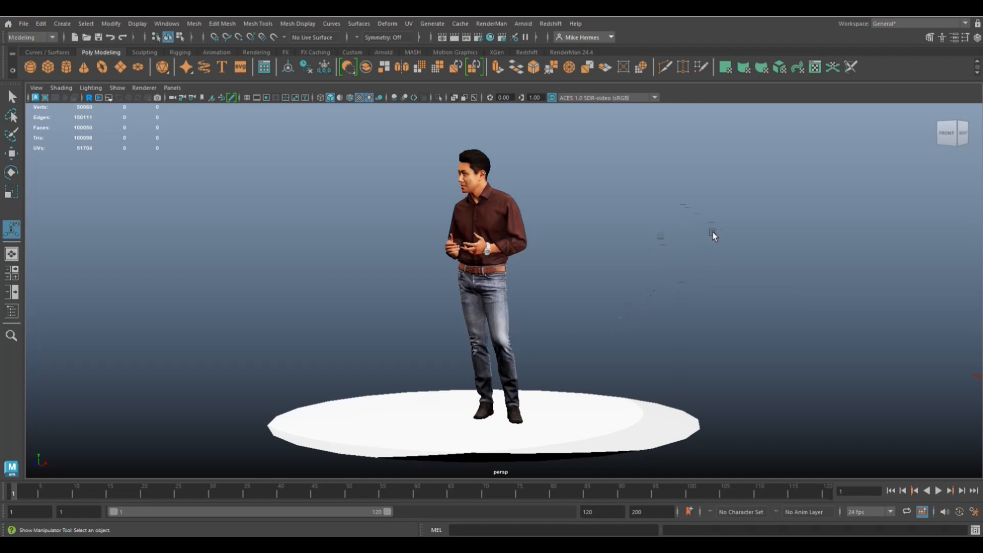
mouse_move(730, 204)
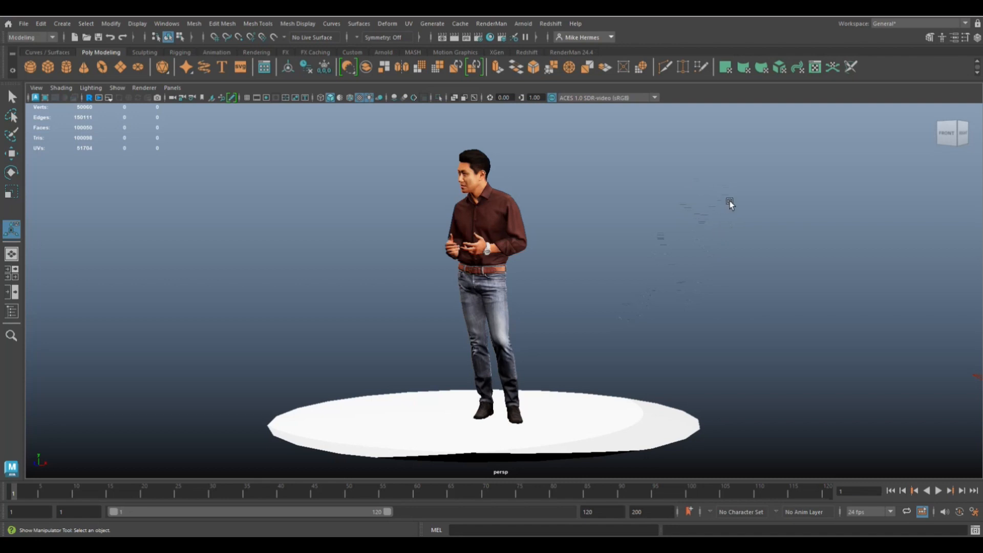
mouse_move(199, 430)
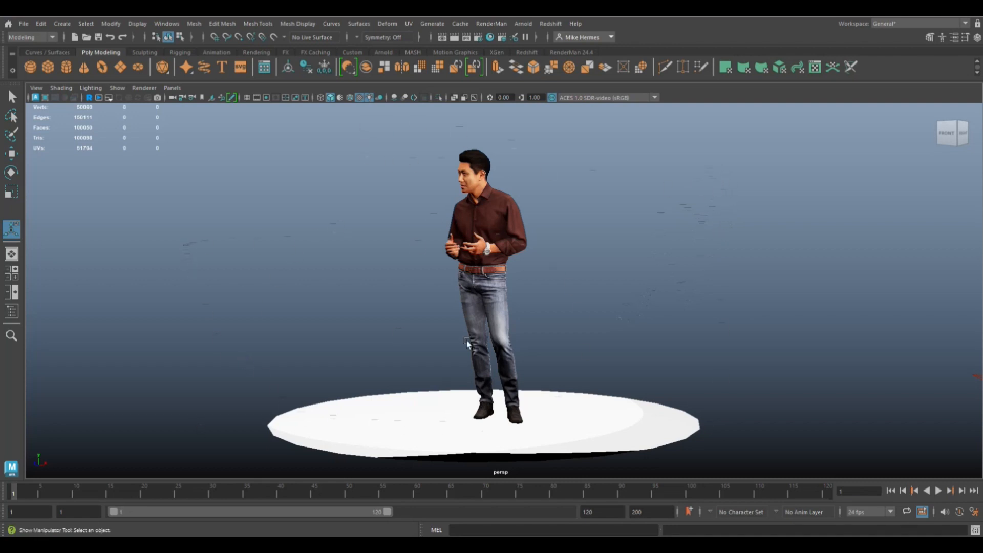
mouse_move(616, 262)
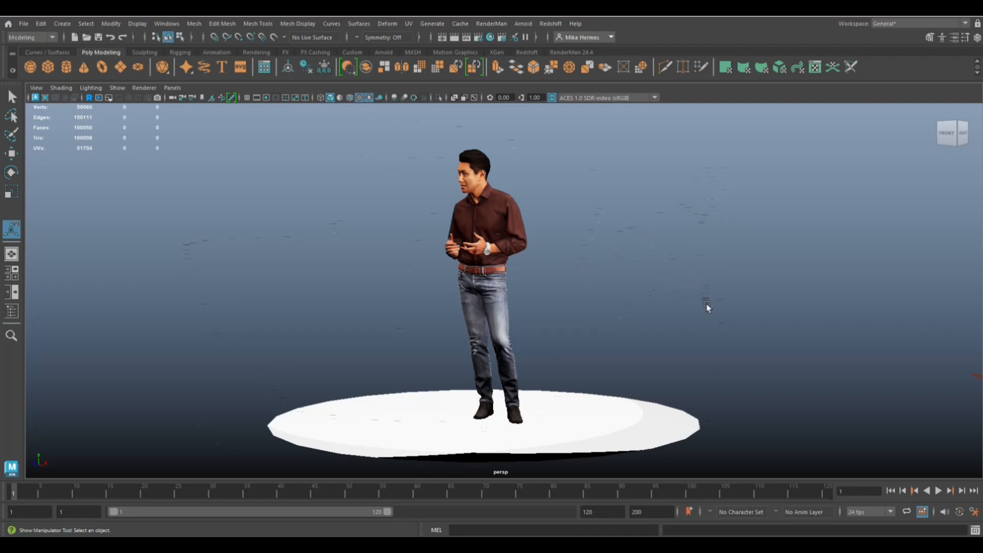
mouse_move(716, 277)
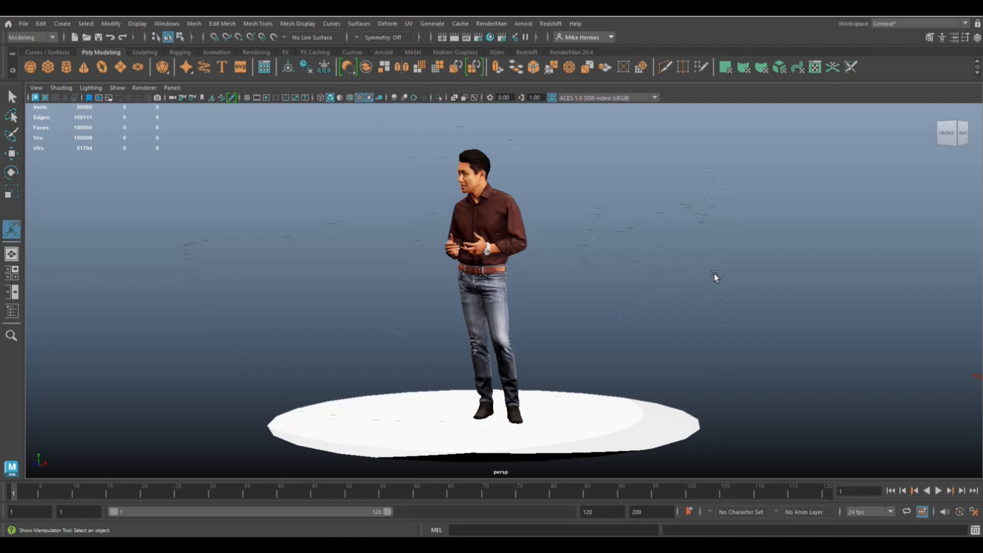
mouse_move(717, 283)
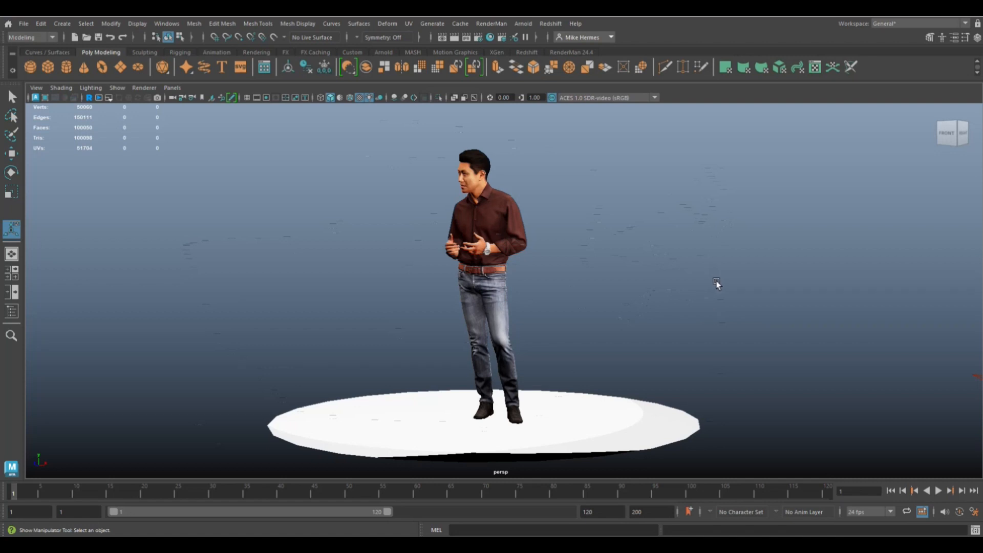
mouse_move(714, 262)
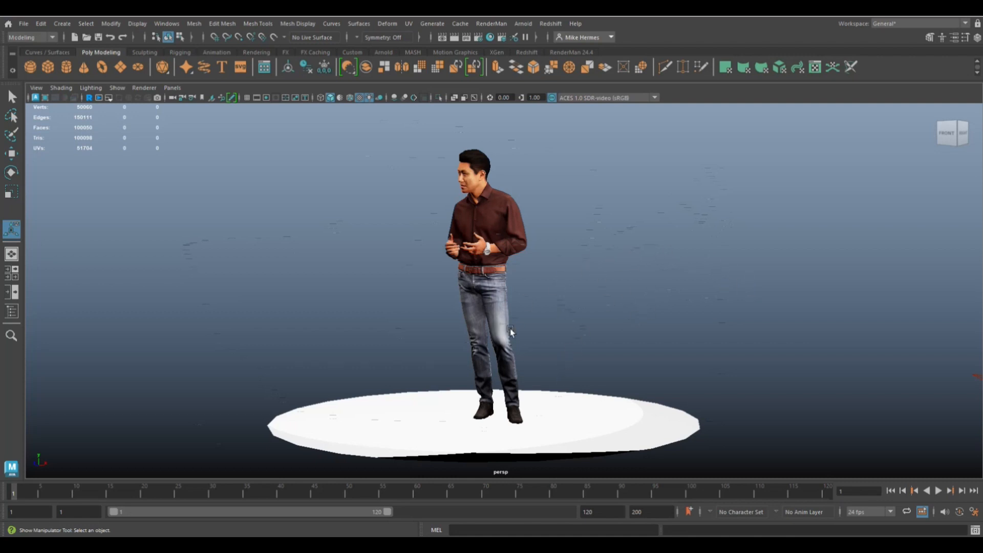
mouse_move(631, 322)
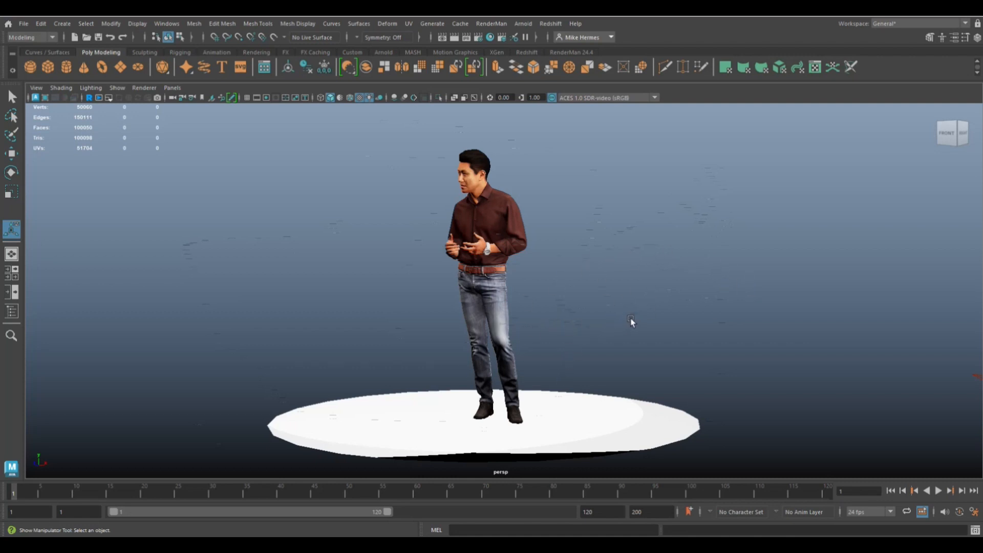
mouse_move(625, 324)
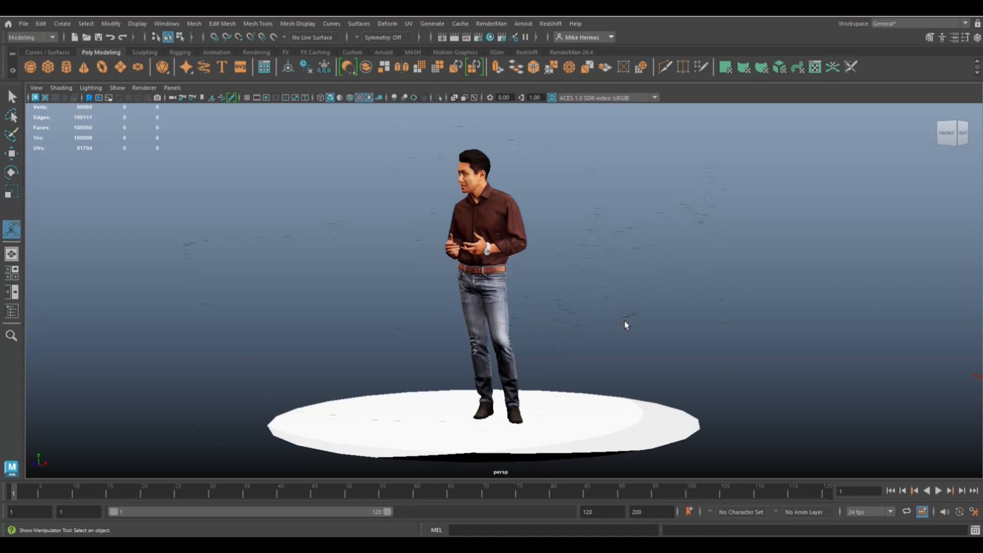
mouse_move(597, 288)
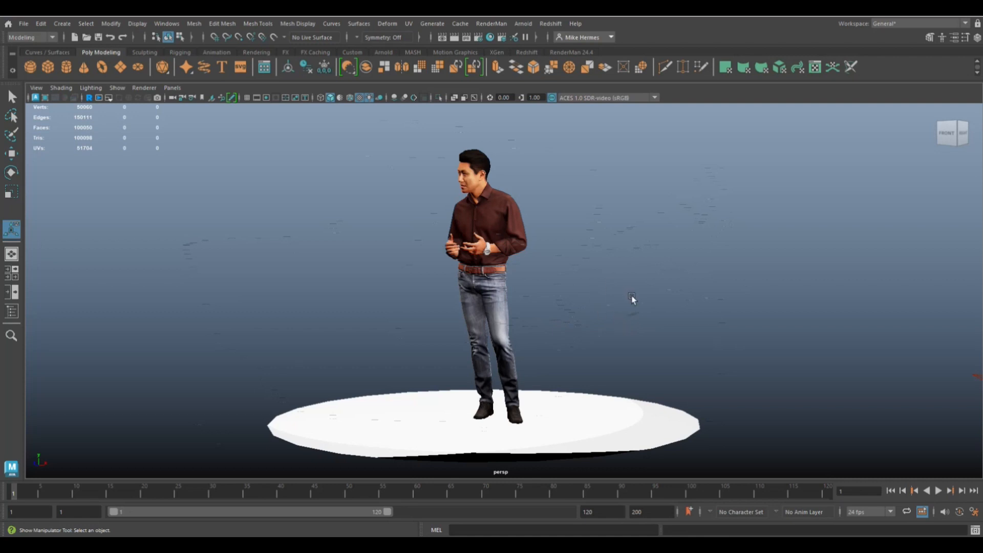
mouse_move(656, 298)
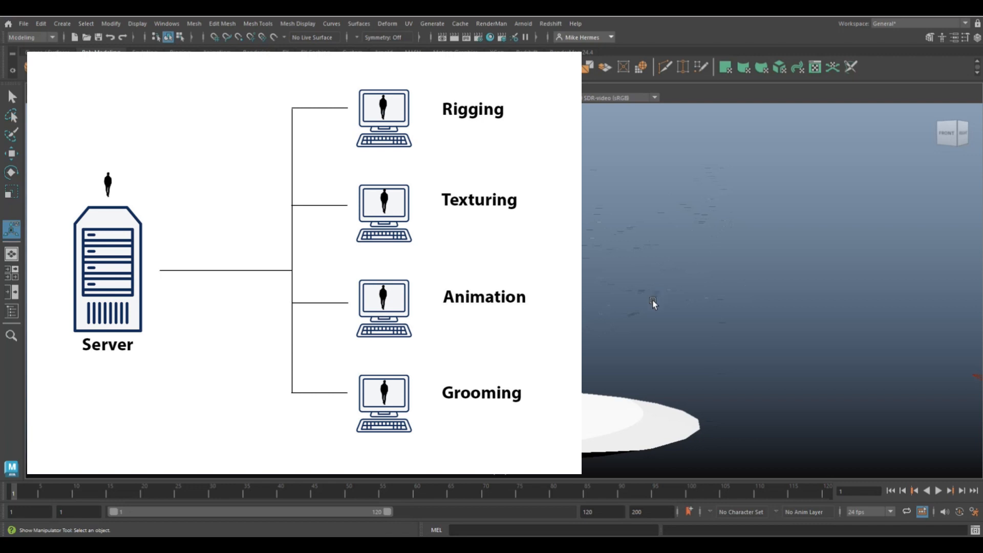
mouse_move(664, 283)
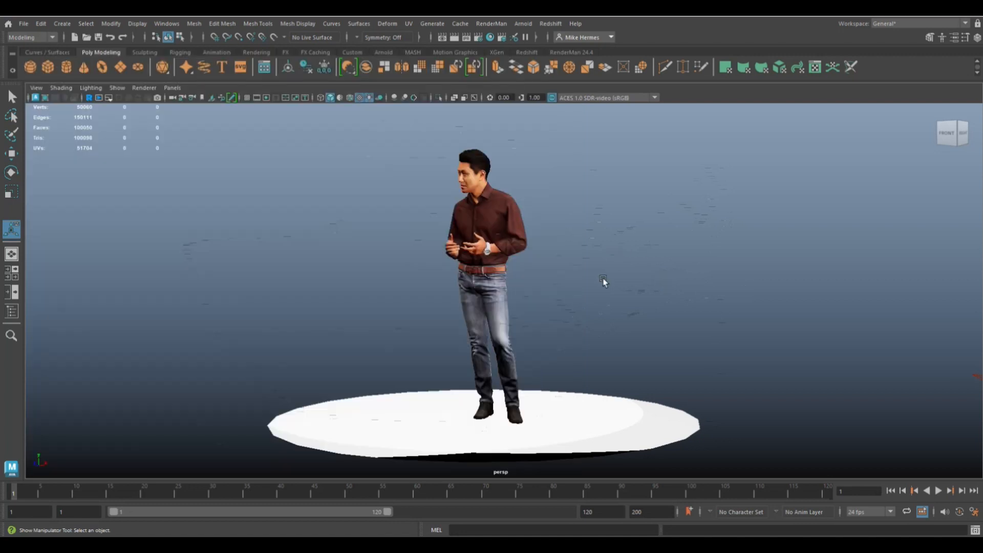
drag(602, 282, 596, 302)
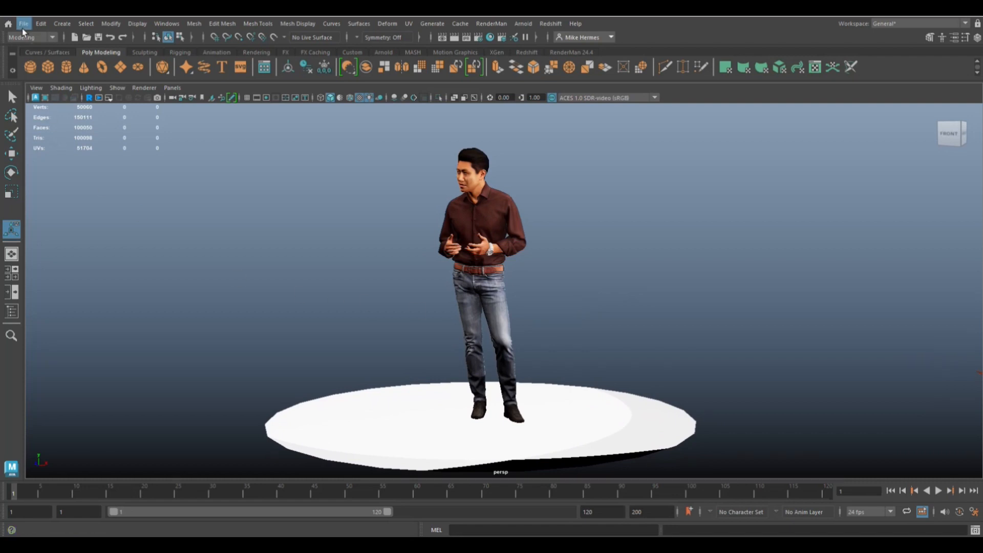
click(23, 23)
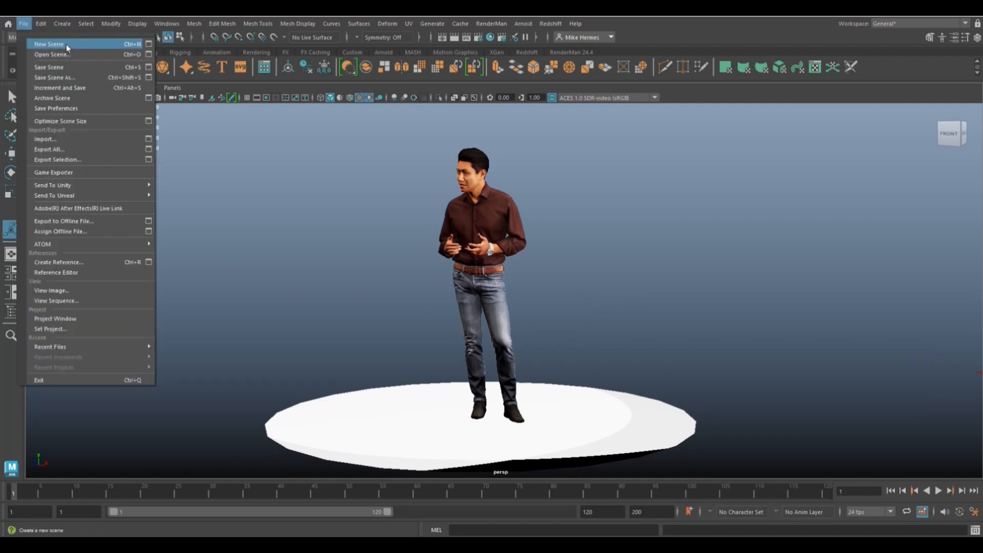
click(48, 44)
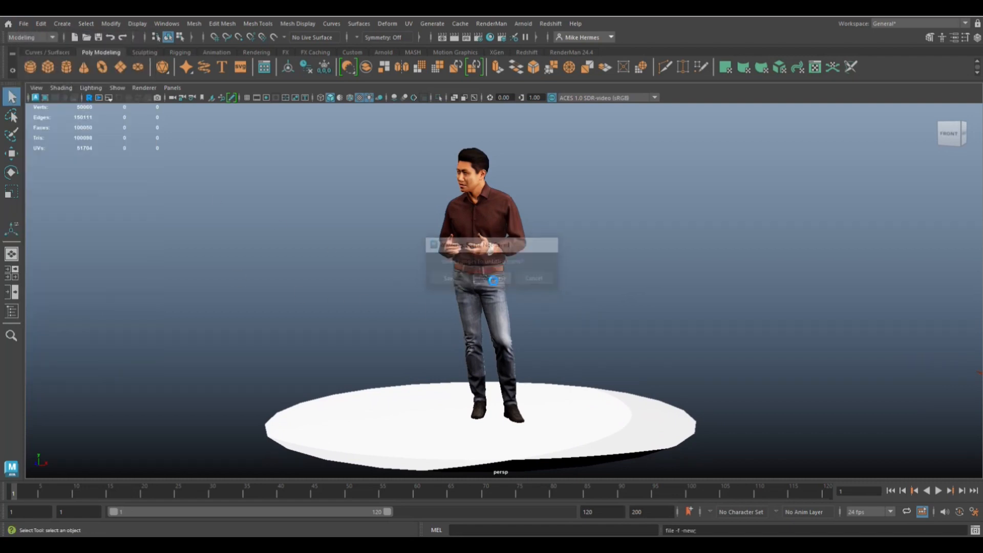
Reference ChairOBJ123.obj from the Desktop into the new scene
click(23, 23)
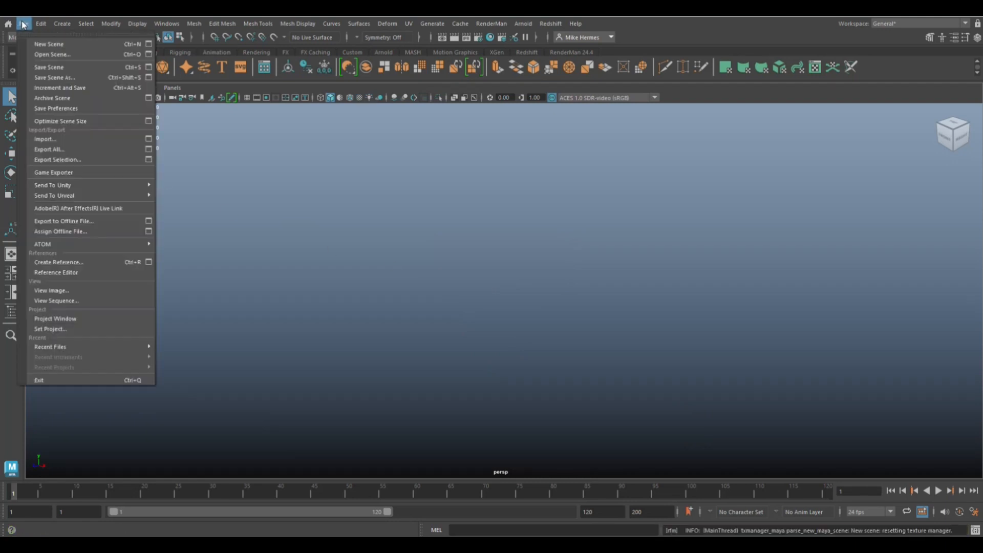
mouse_move(83, 265)
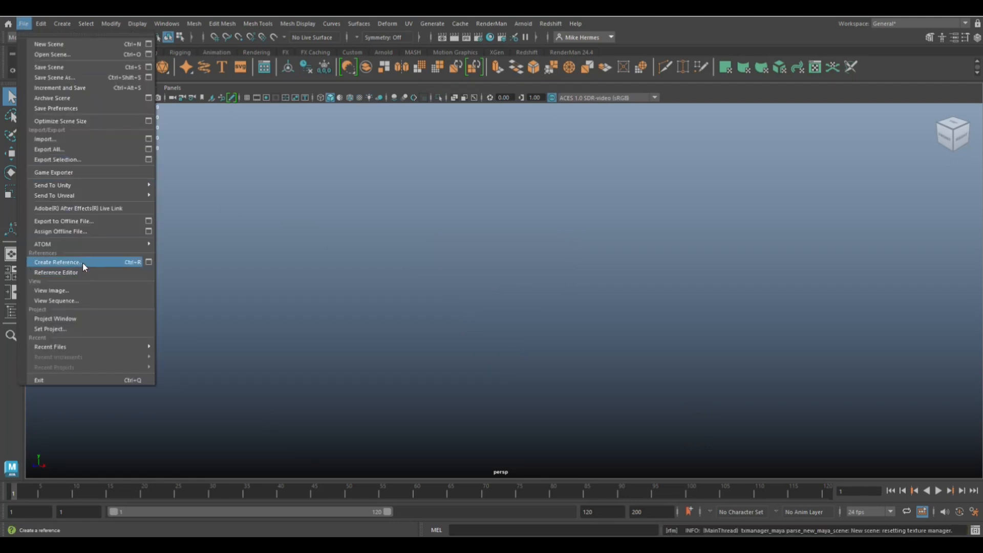
click(57, 262)
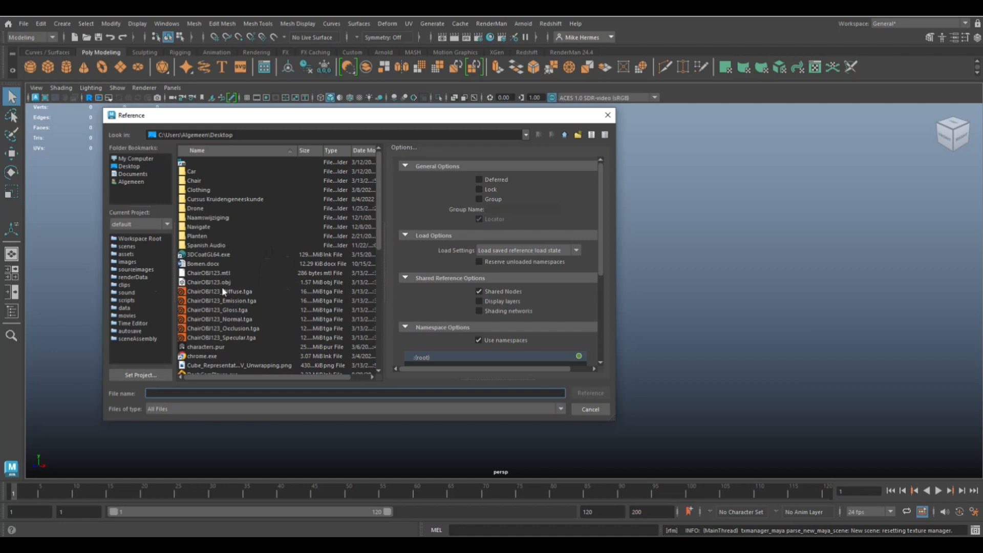
click(209, 282)
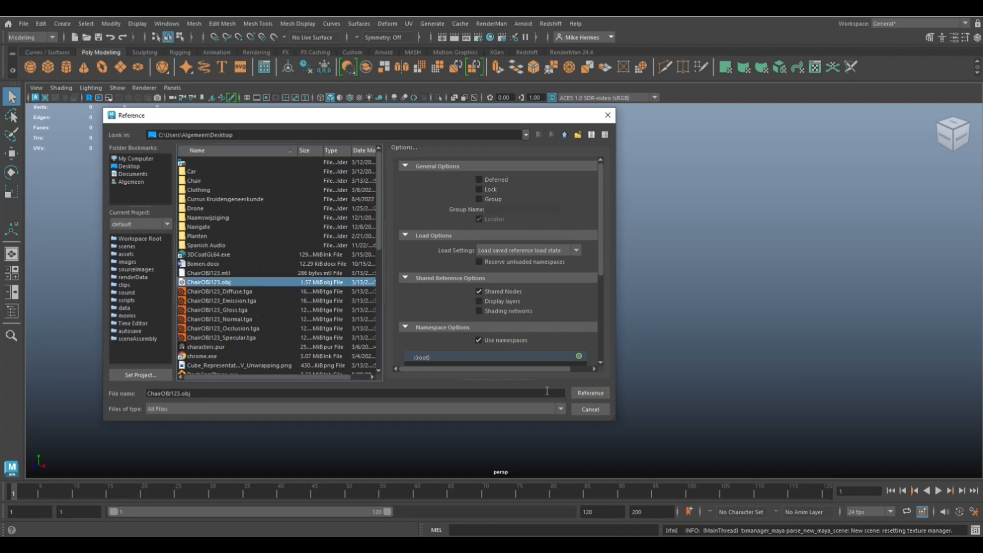
click(589, 393)
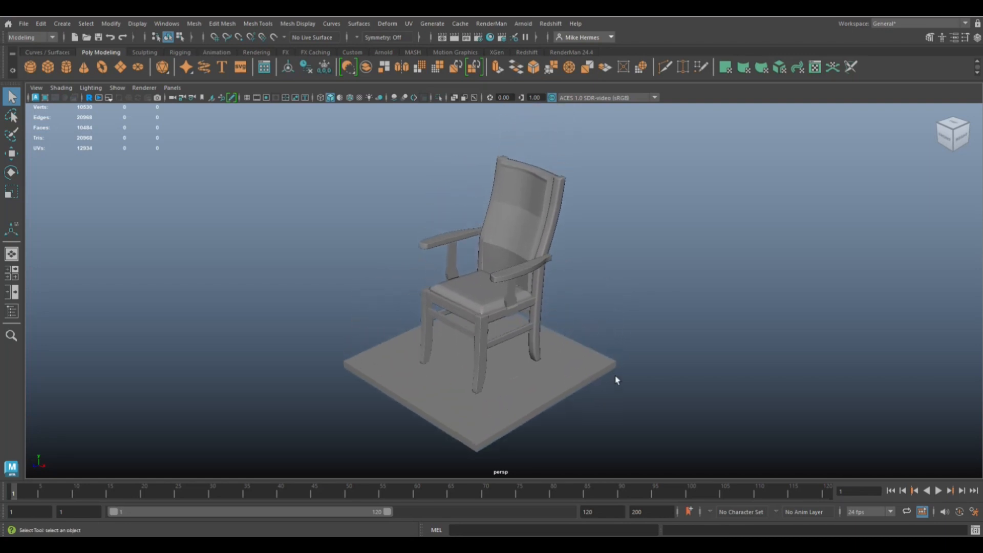
drag(617, 380, 622, 335)
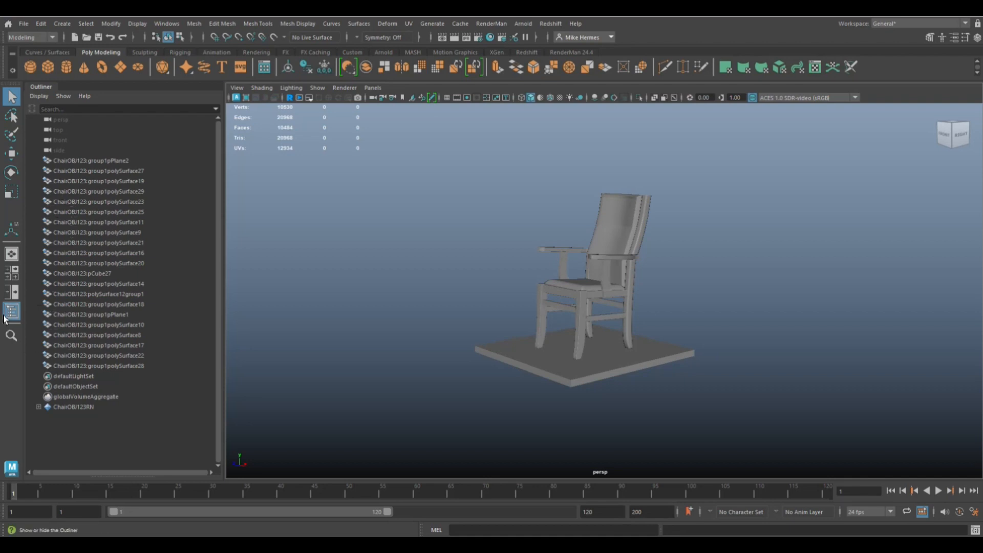
click(11, 312)
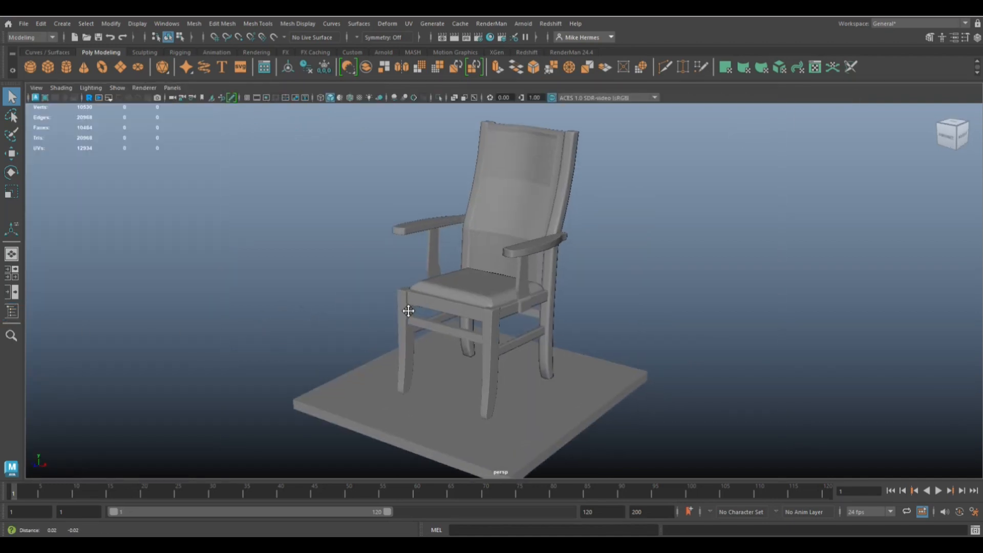
drag(408, 312, 516, 365)
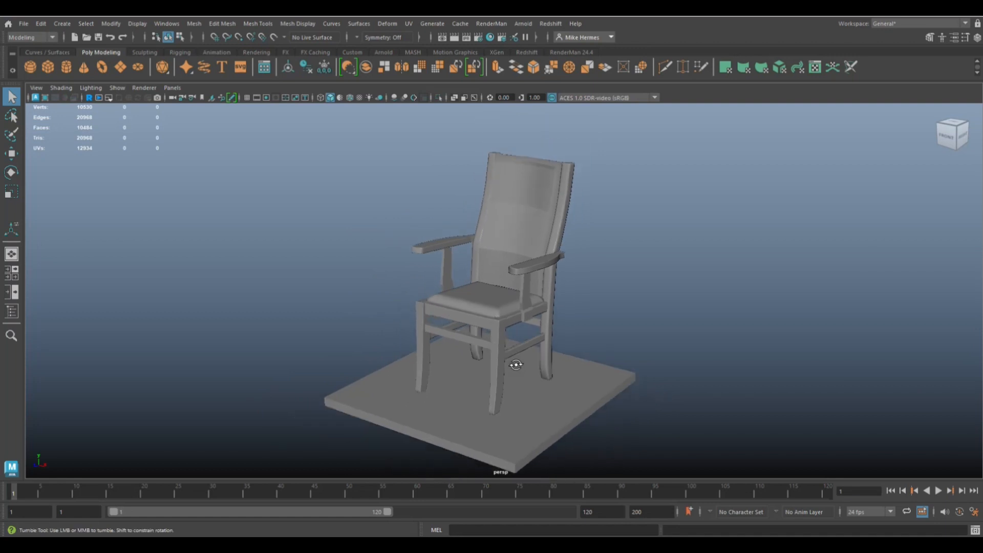
drag(516, 366, 508, 360)
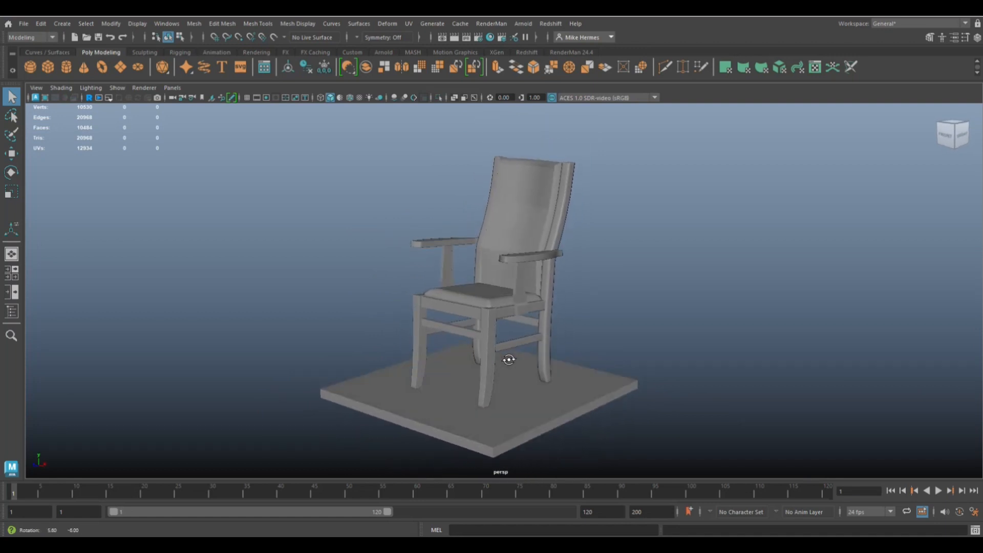
drag(509, 359, 517, 370)
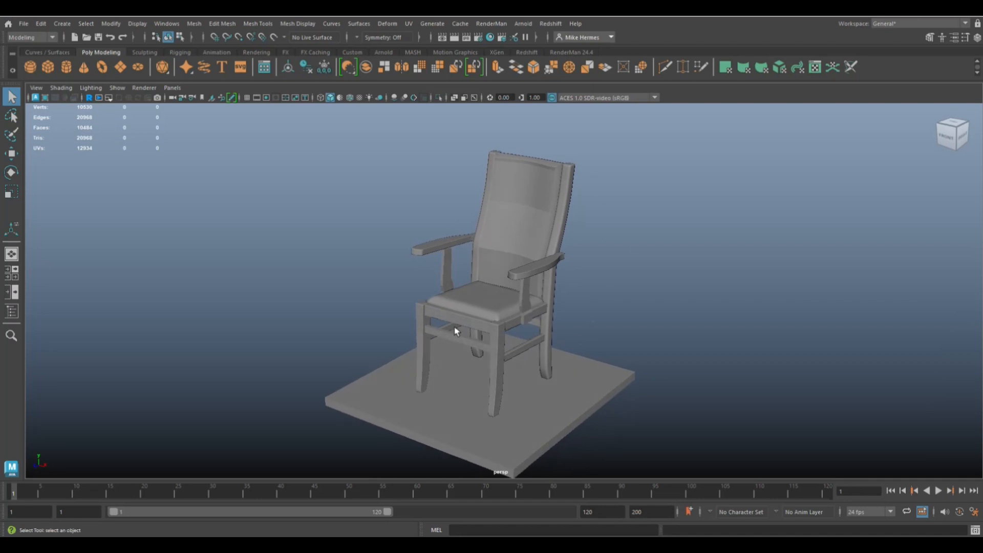
mouse_move(621, 272)
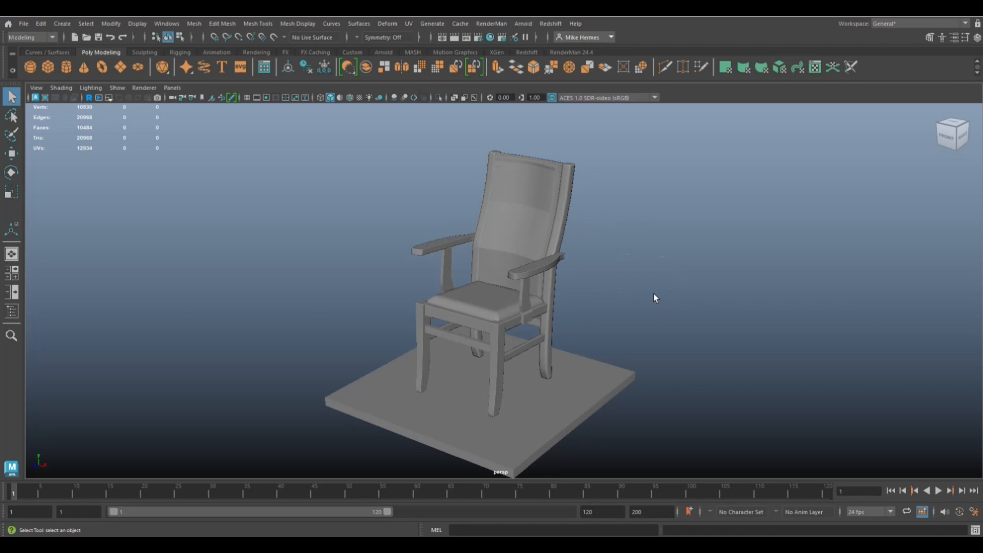
mouse_move(692, 257)
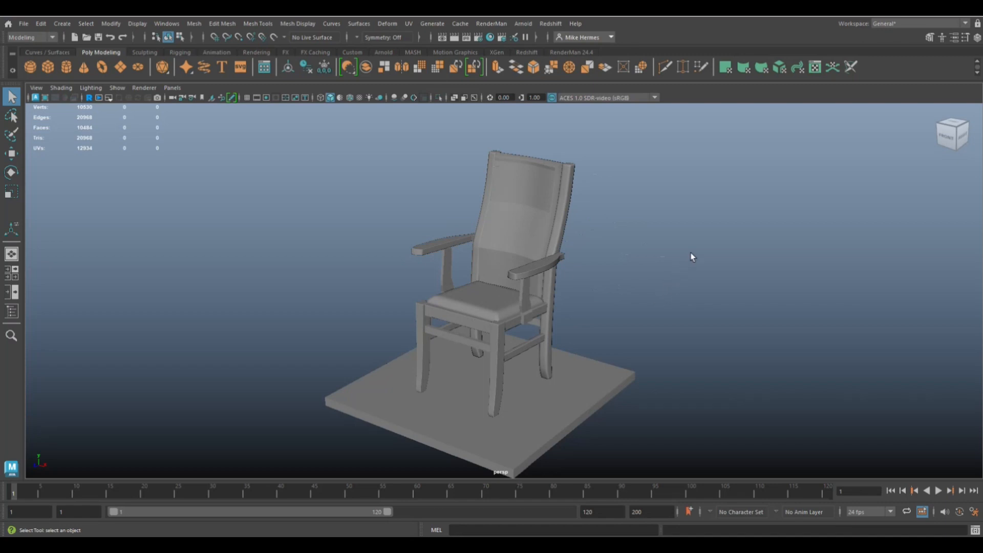
mouse_move(723, 330)
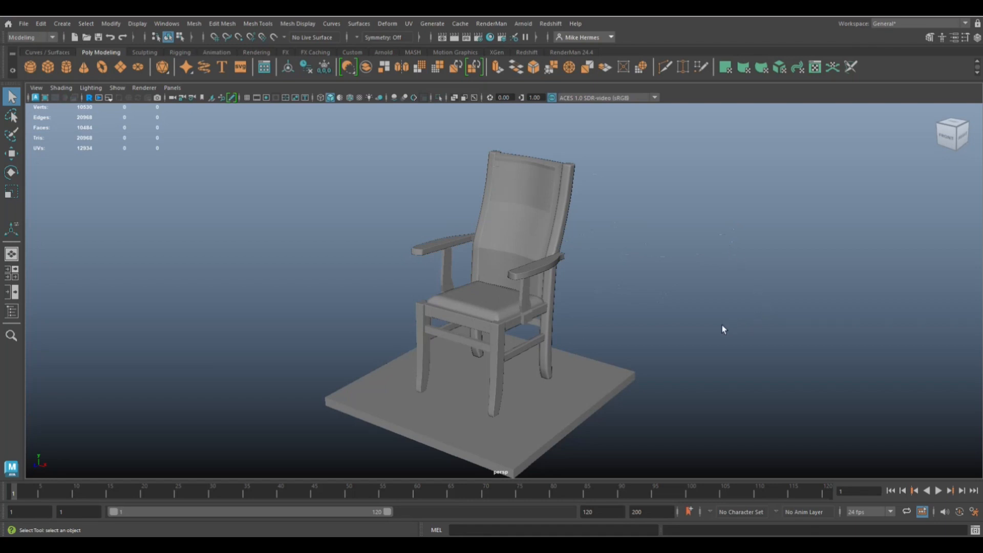
mouse_move(709, 306)
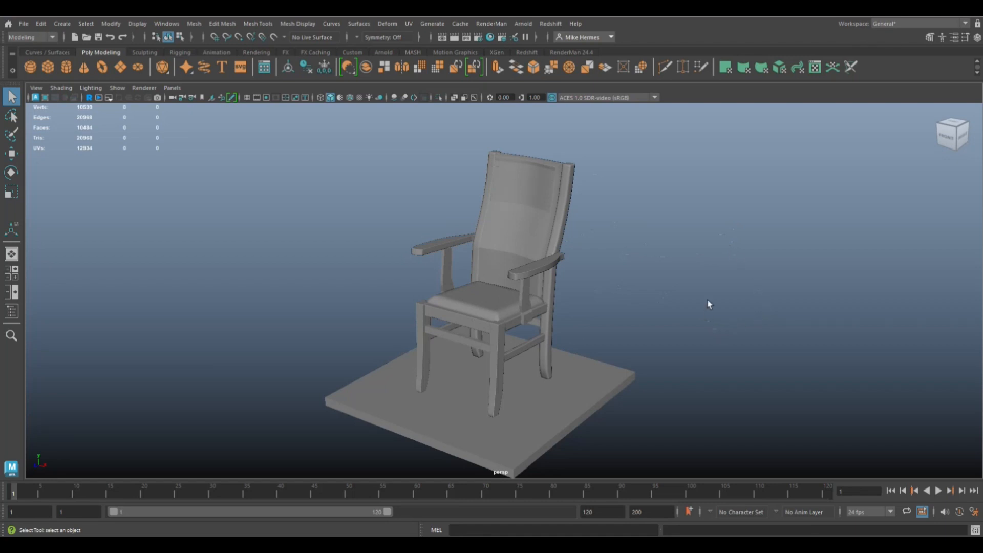